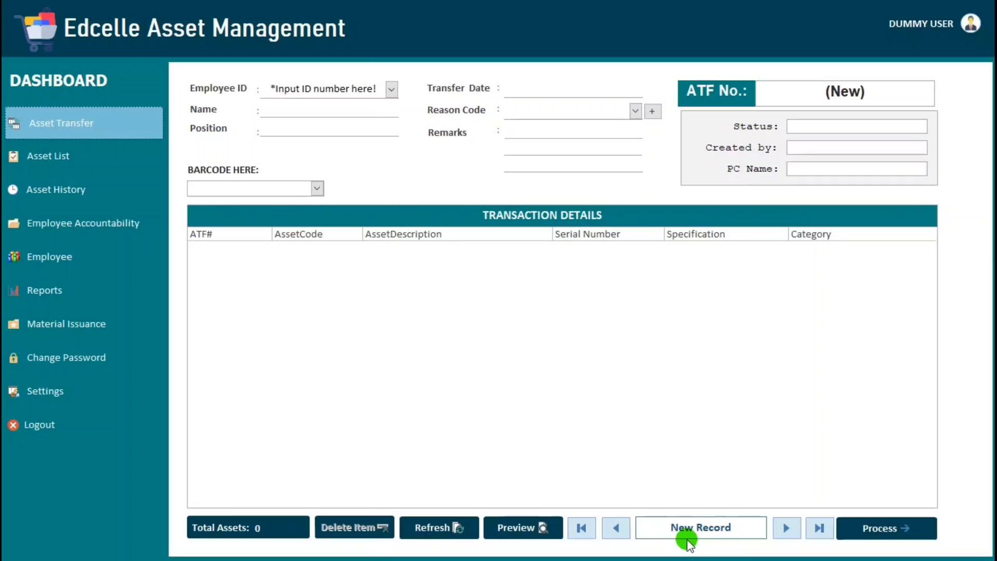
mouse_move(825, 96)
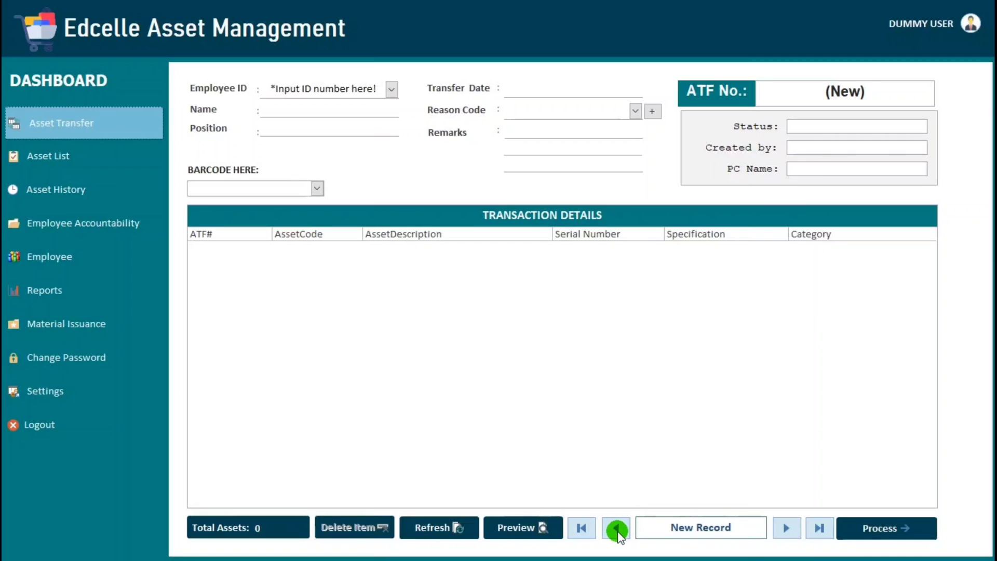
- Step back from the new record to transfer 00147, record 19 of 20
click(616, 528)
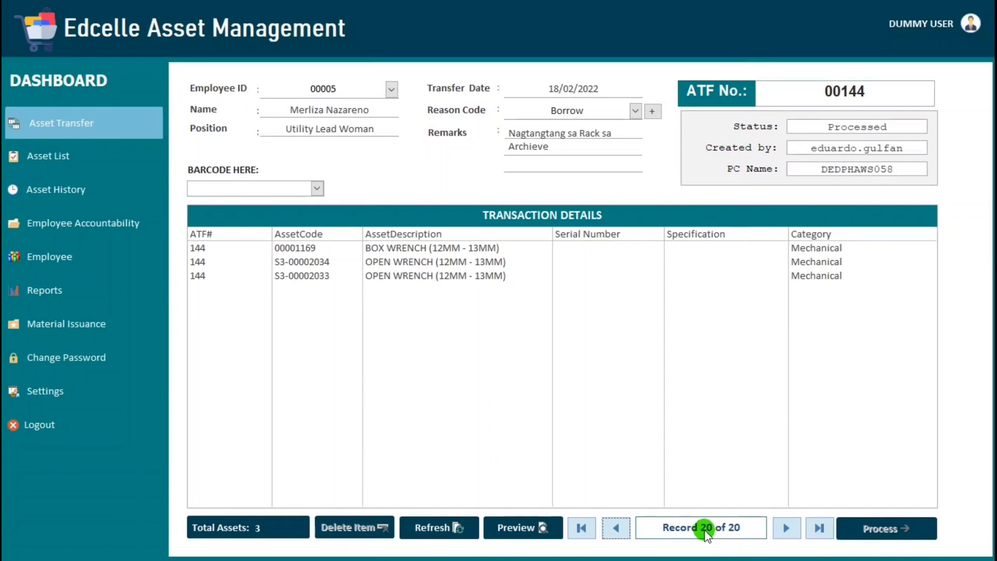
mouse_move(646, 538)
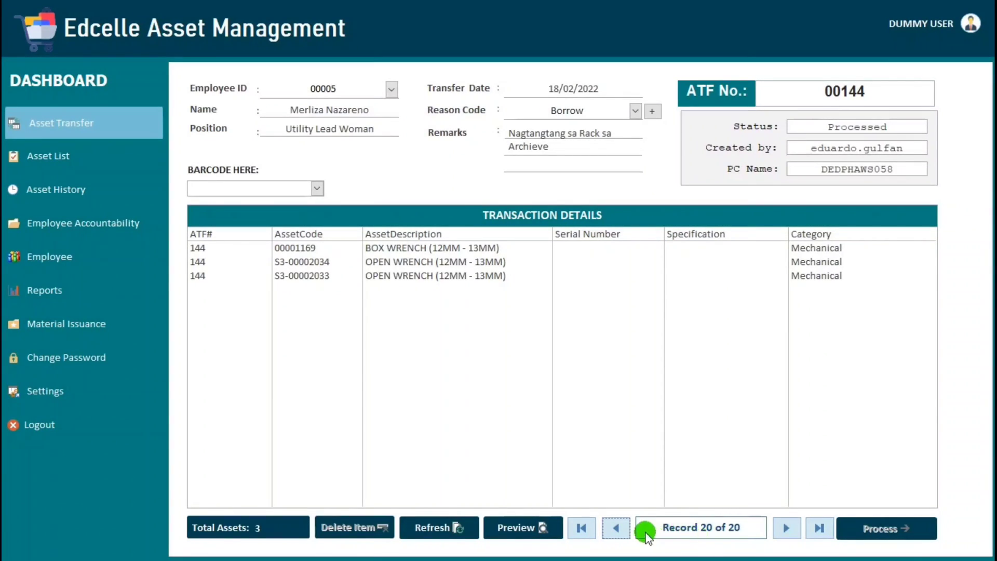
click(616, 528)
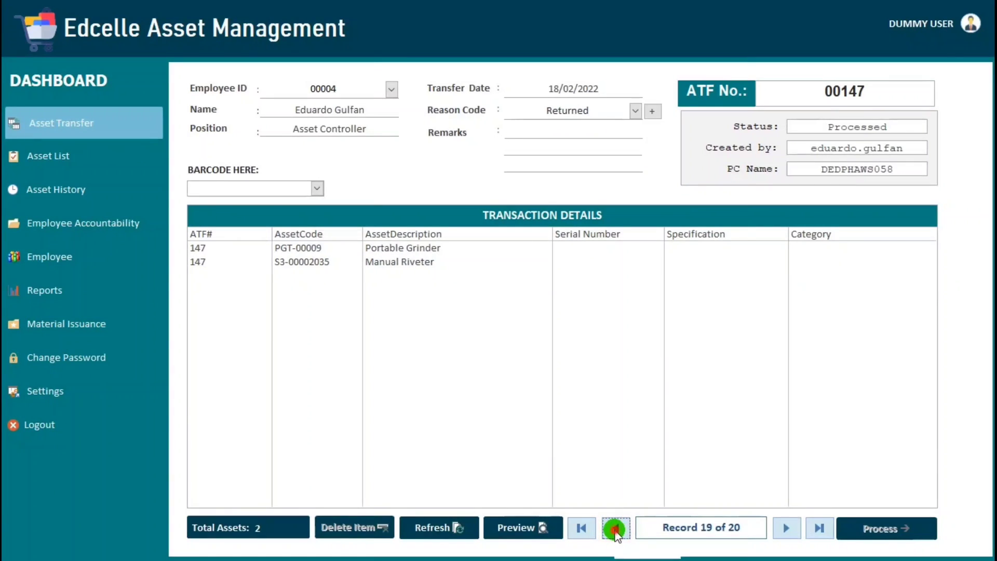
click(615, 527)
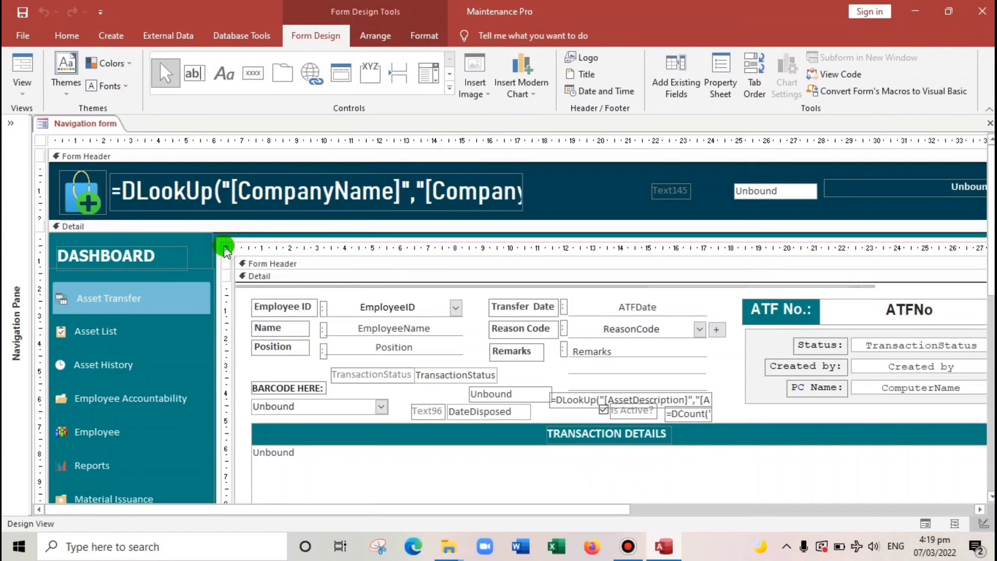
- Select the subform and inspect its Navigation Buttons property in the Property Sheet
click(720, 75)
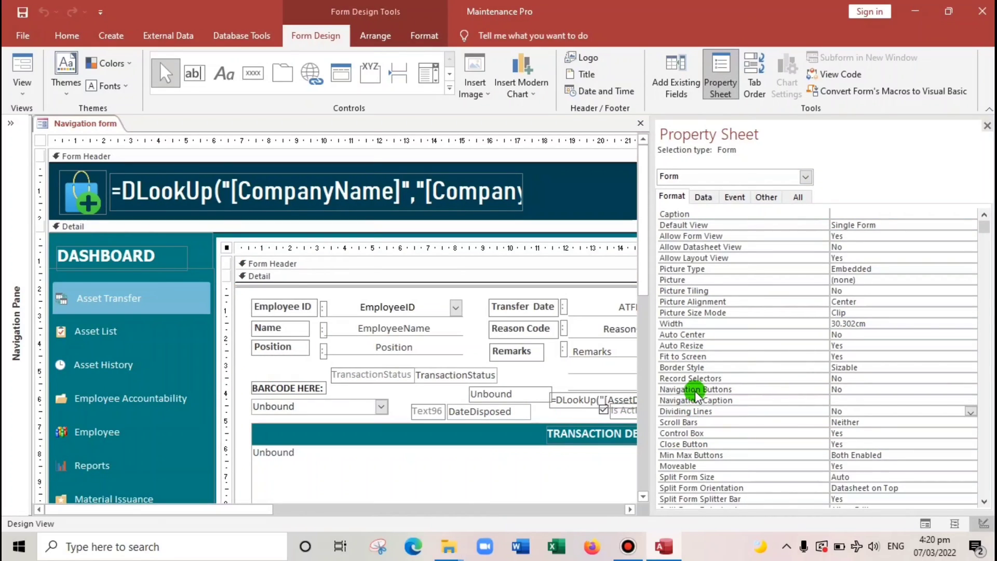
click(843, 389)
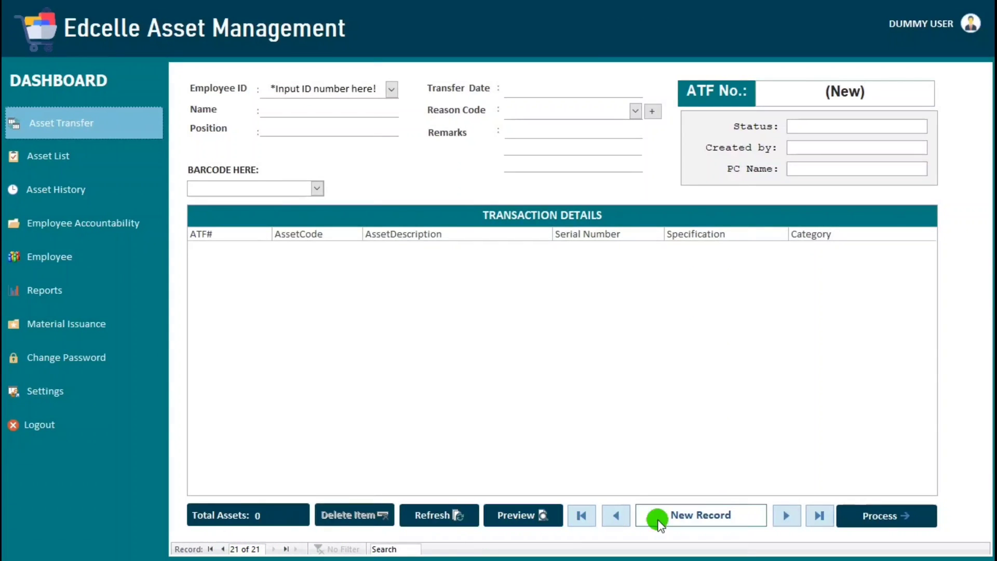
- Step back from the new record to transfer 00147, with both counters at 19 of 20
click(616, 515)
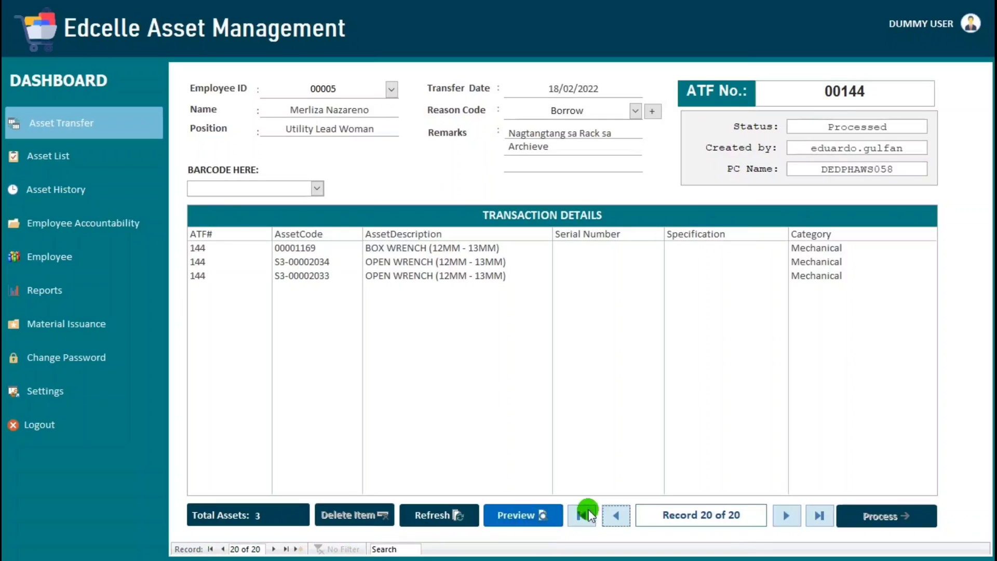
click(615, 515)
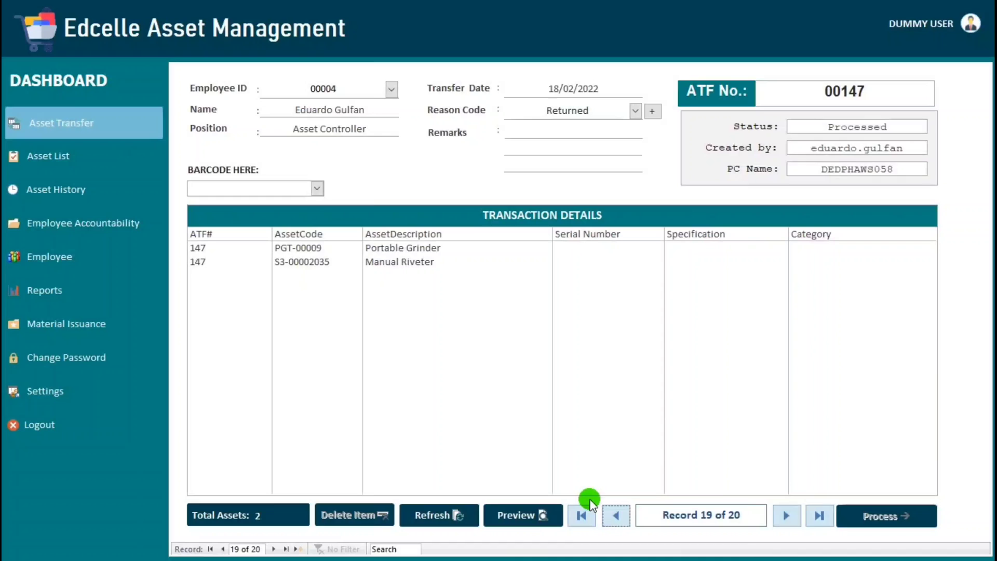
mouse_move(509, 18)
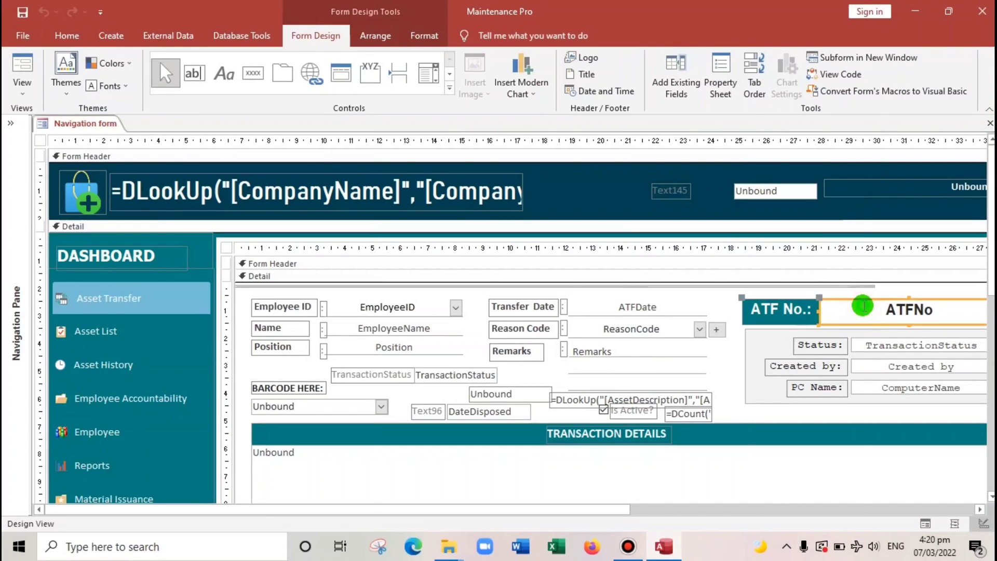
- Check the ATFNo text box's Name on the Other tab, then close the Property Sheet
click(720, 67)
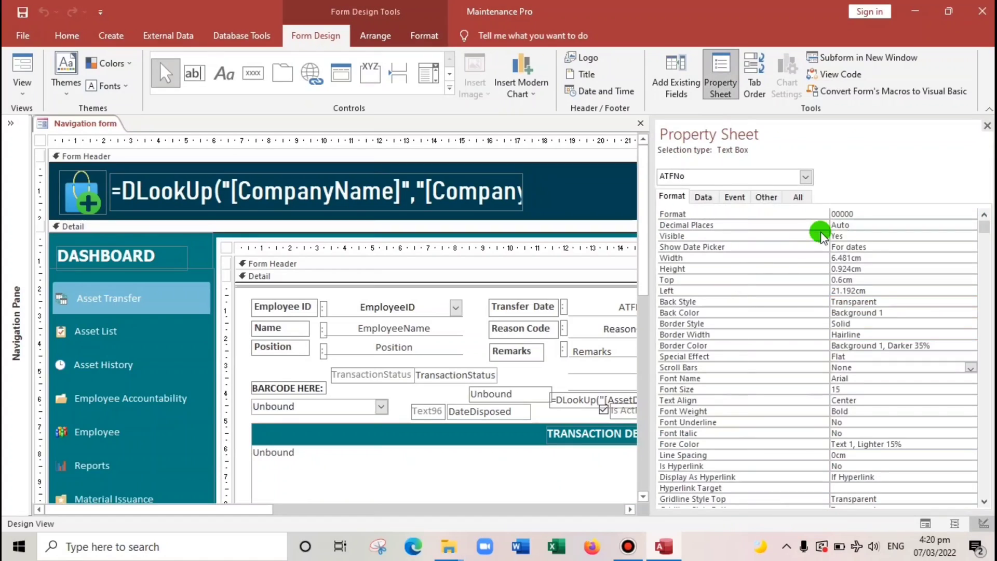
click(766, 197)
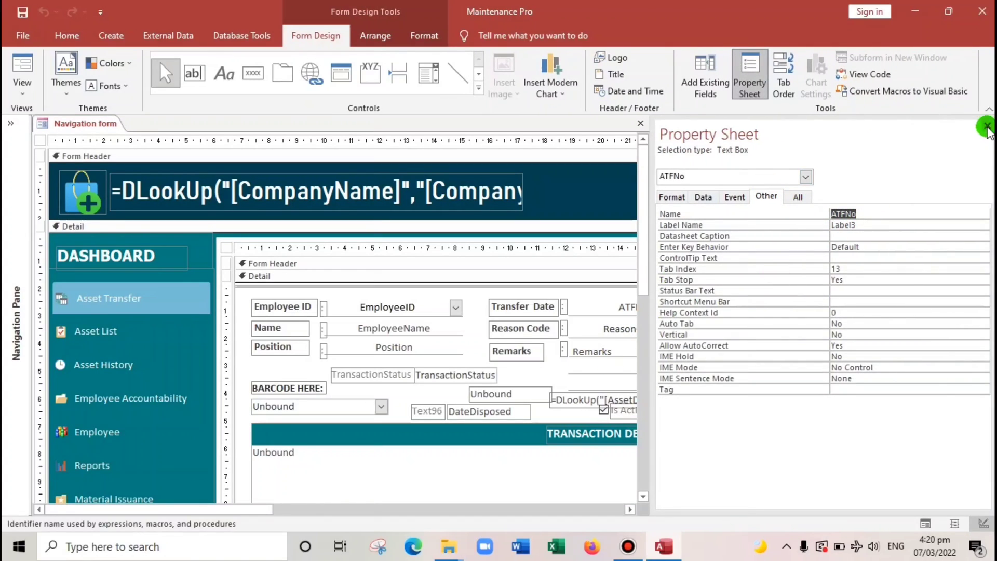
click(985, 128)
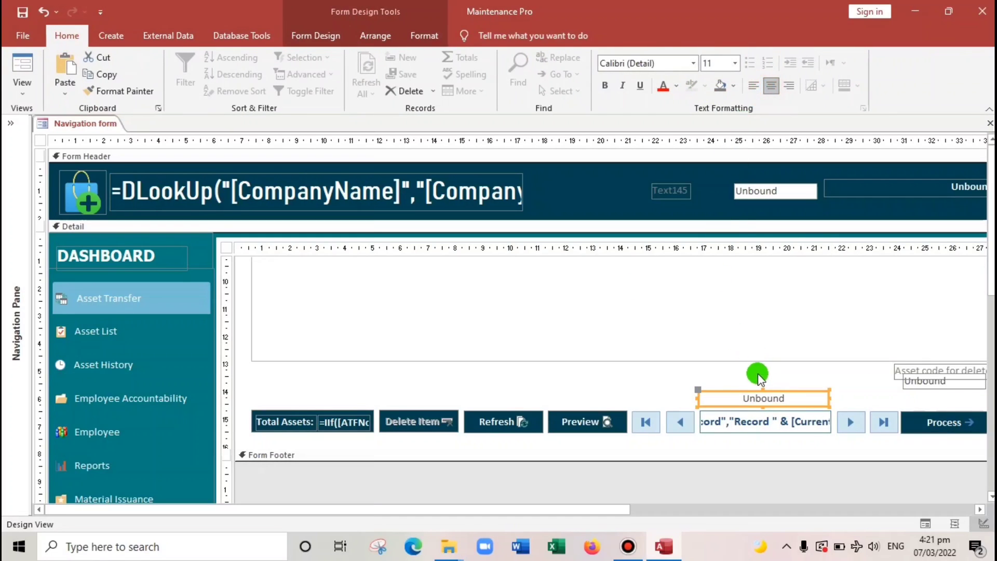
- Launch the Expression Builder for Text126's Control Source from its Data tab properties
right_click(763, 398)
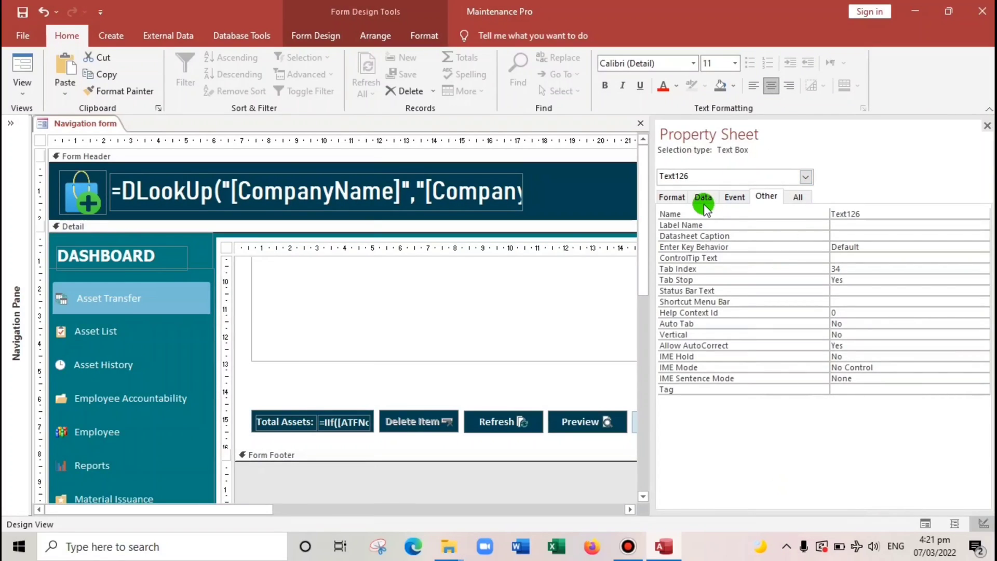
click(704, 197)
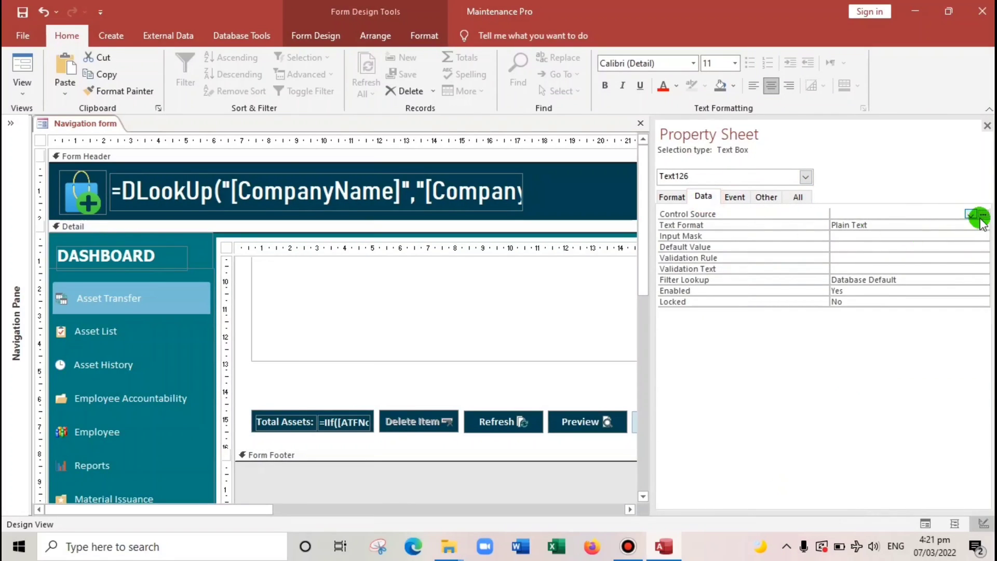
click(982, 215)
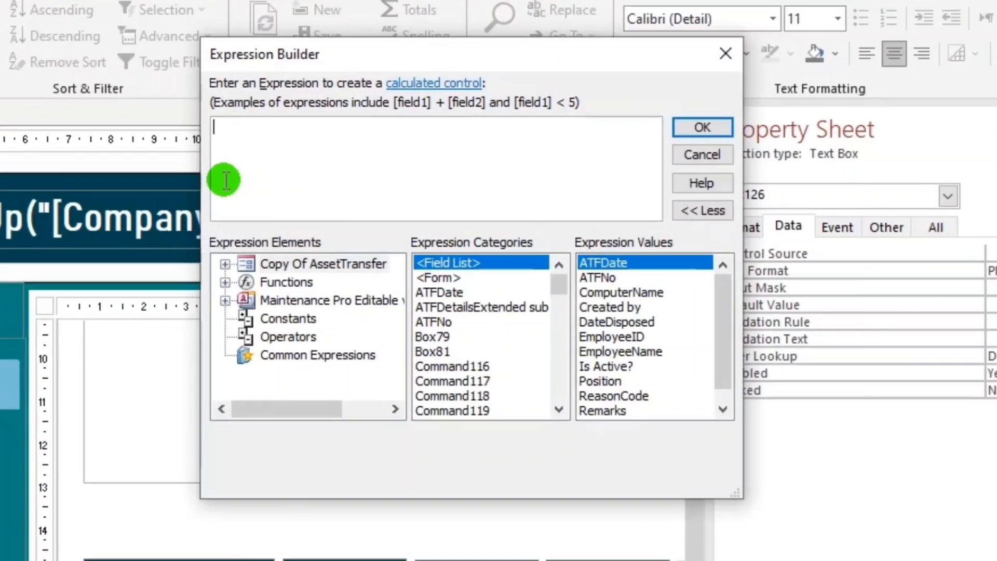
- Type iif([ATFNo] is null,"New Record","Rec to begin the counter expression
text(iif)
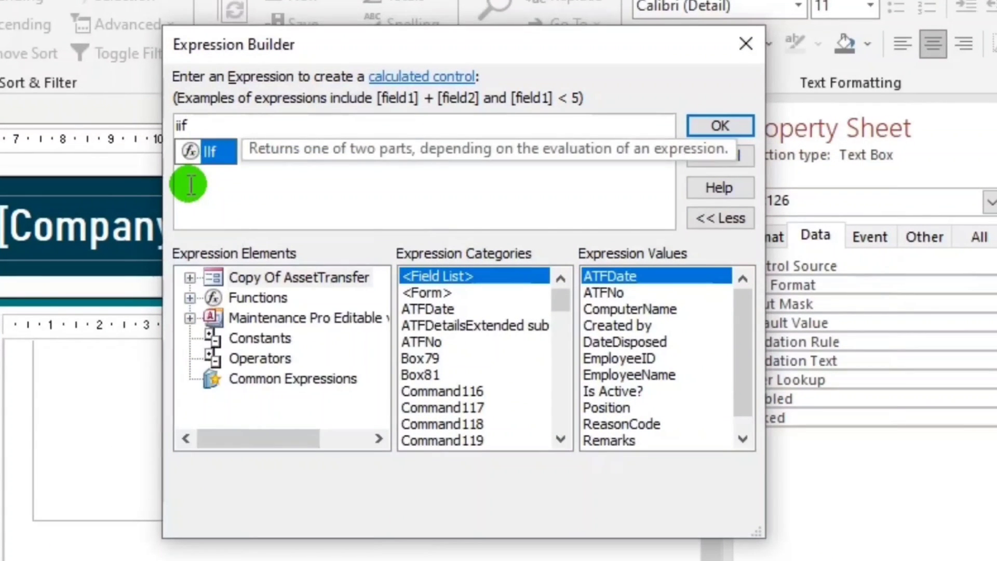
text(()
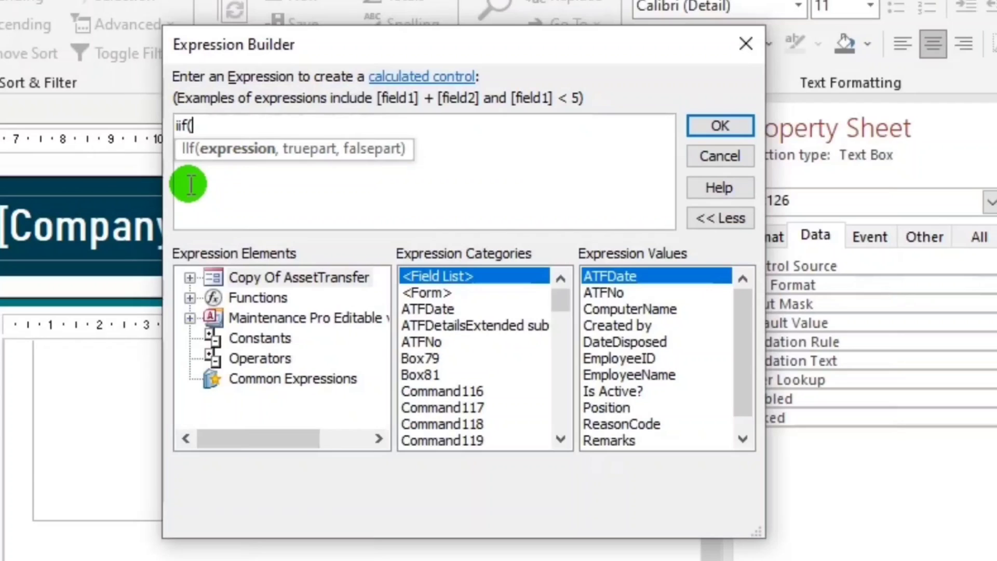
text([ATFNo)
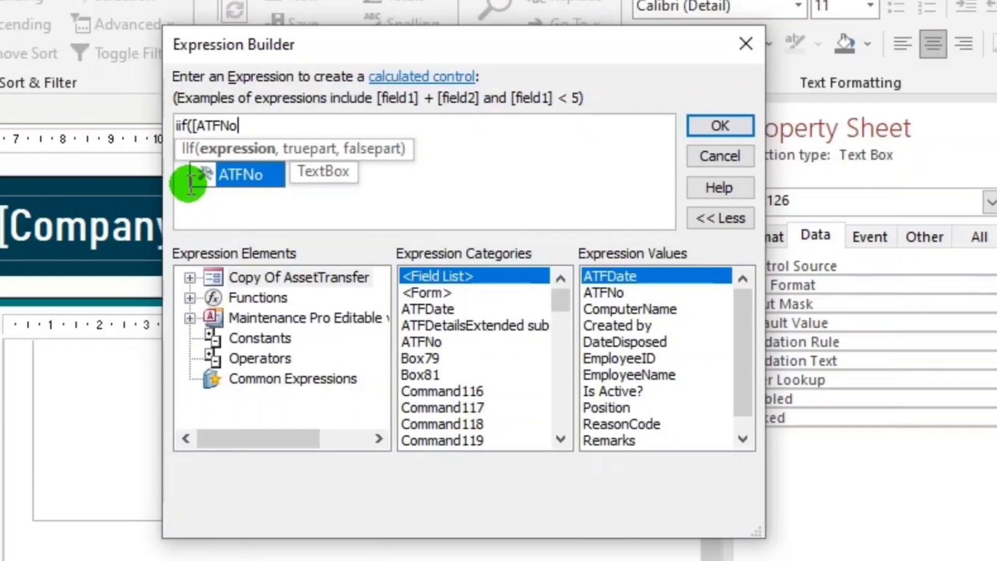
text(])
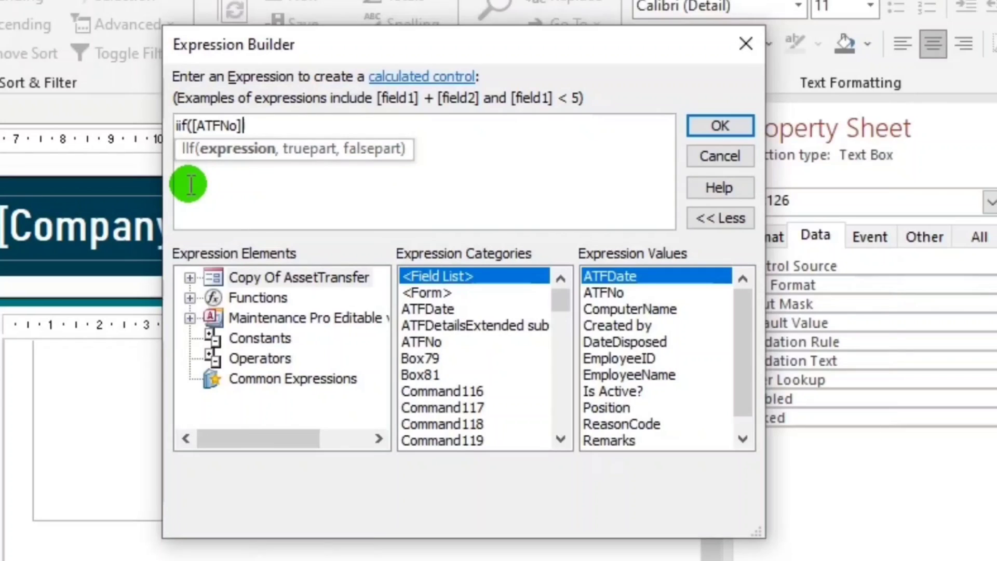
text(]is null)
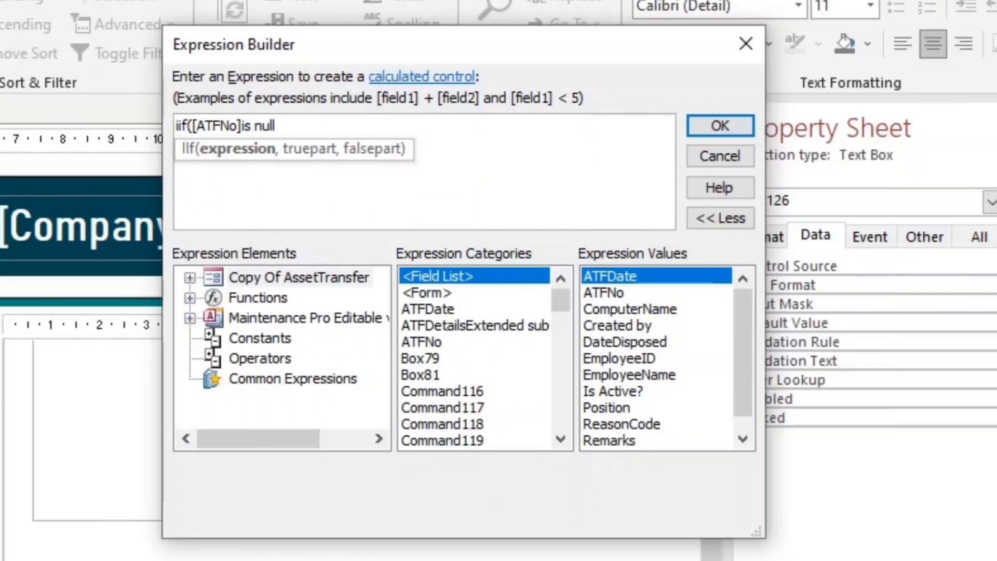
text(,")
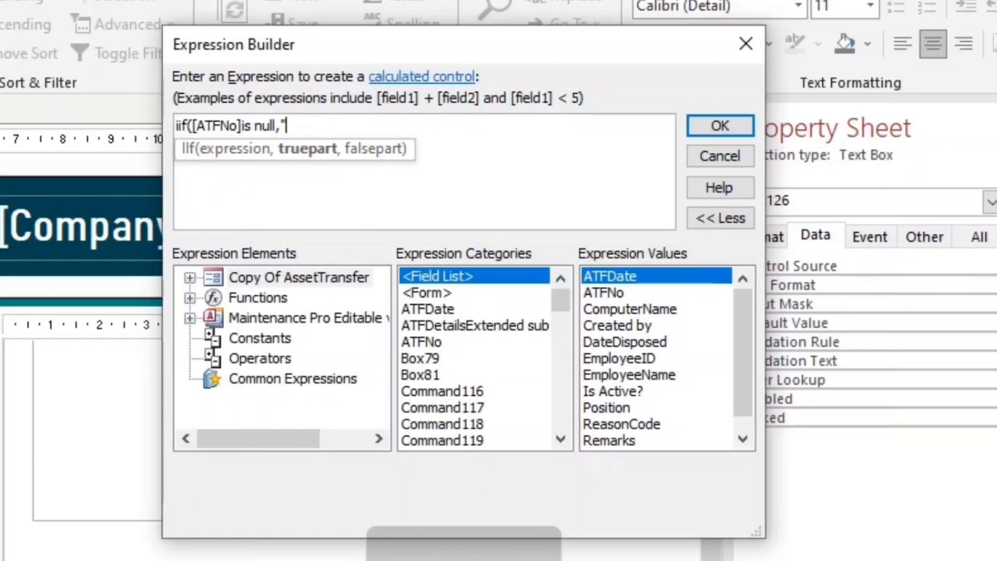
text(New)
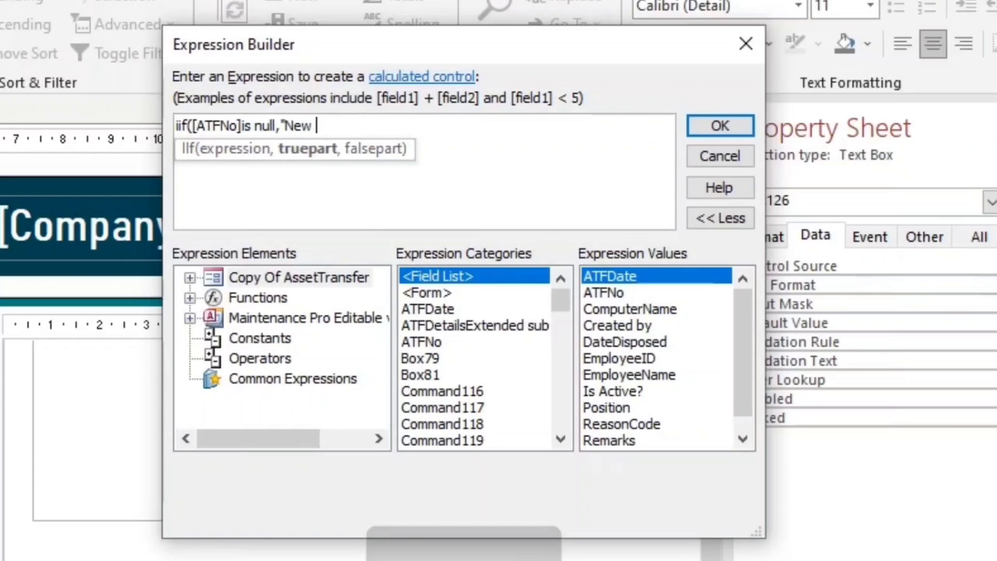
text(Record",)
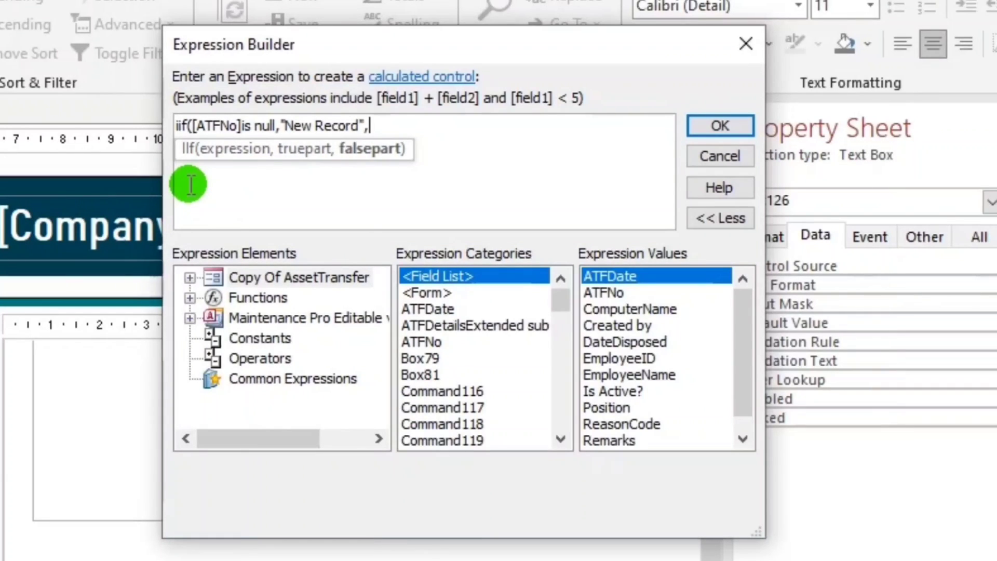
text("Rec)
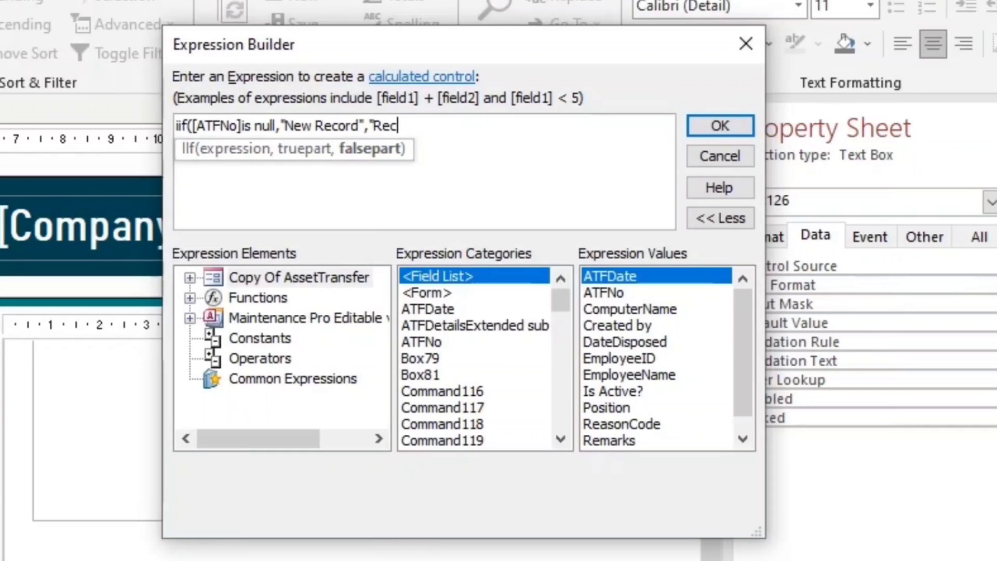
- Continue the false branch with "Record " & [CurrentRecord] inserted from IntelliSense
text(ord ")
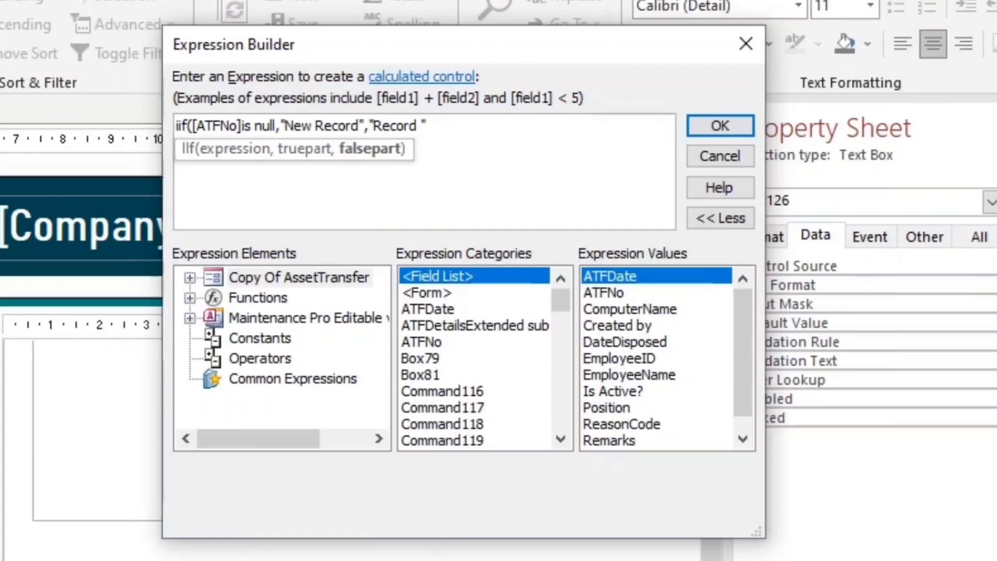
text(&)
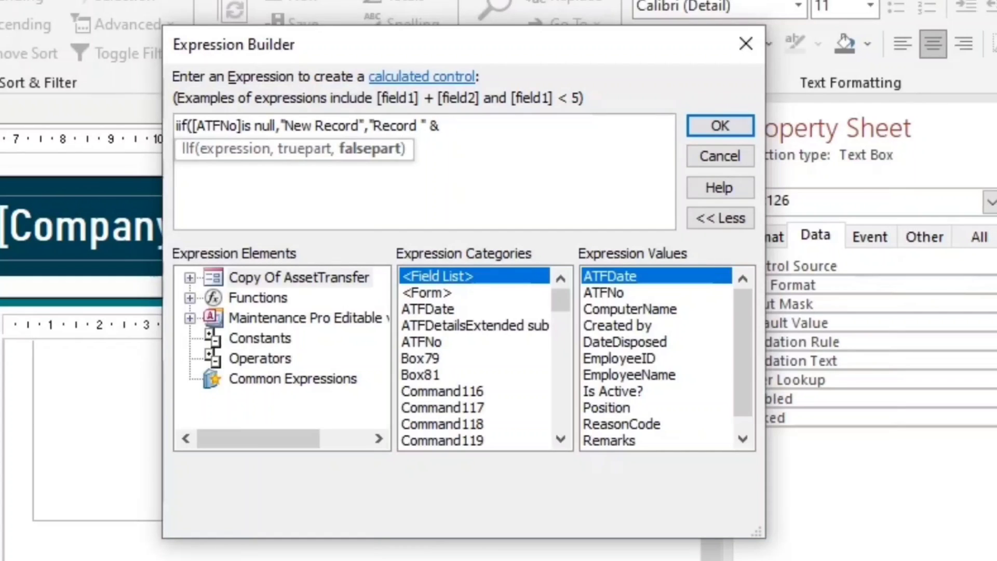
text(curr)
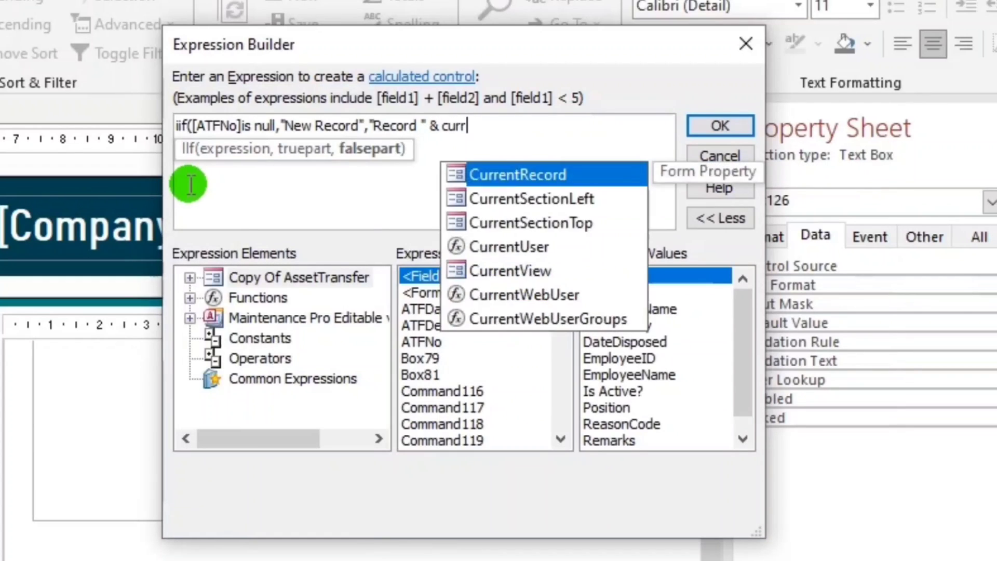
double_click(519, 174)
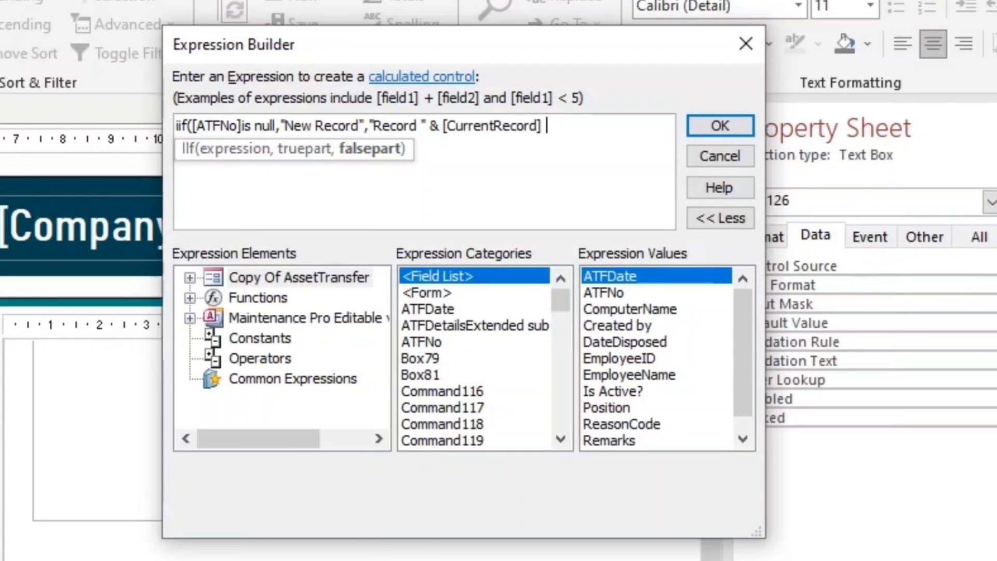
text(& " of)
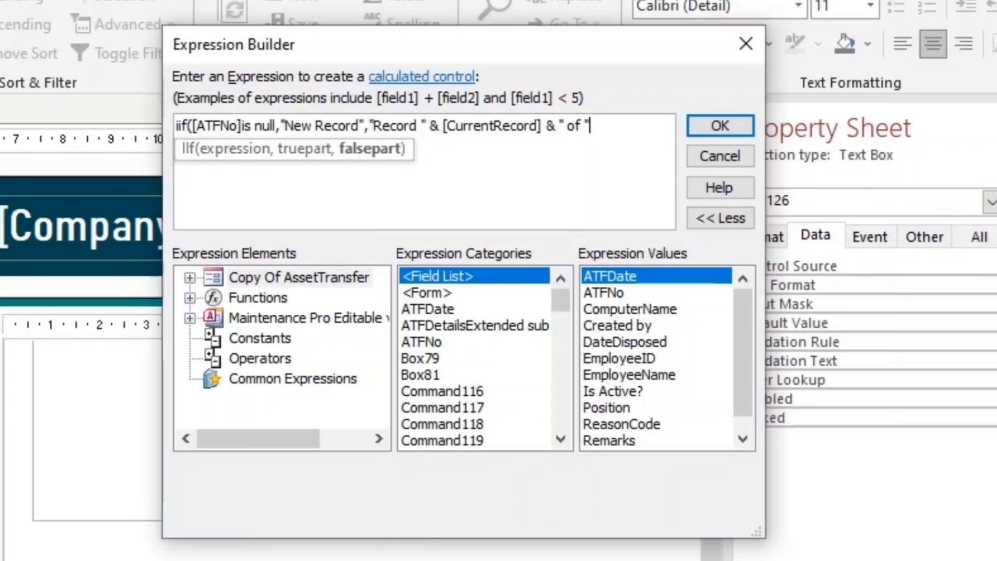
- Append " of " & count(*)) to finish the expression and confirm it
text(&)
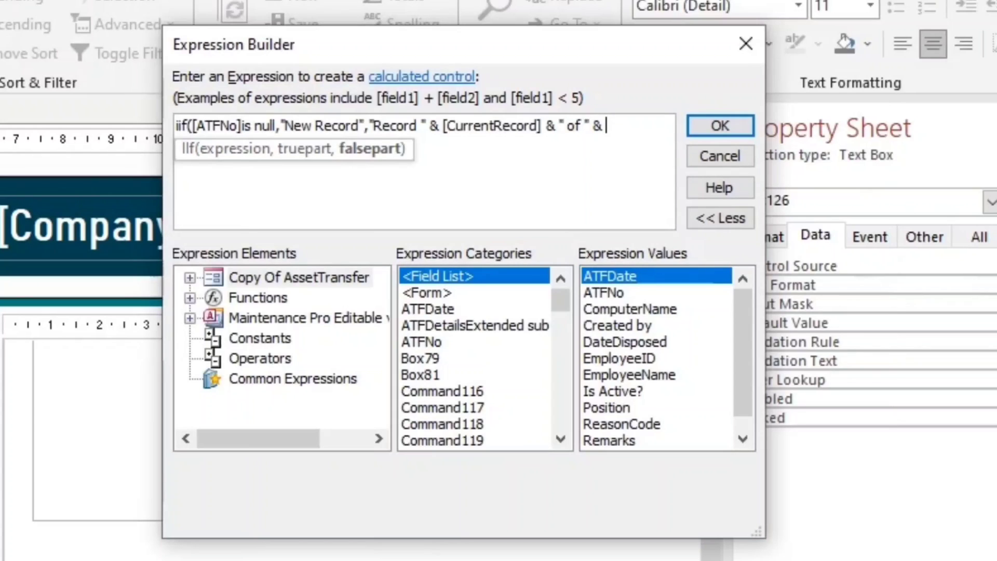
text(count(*)
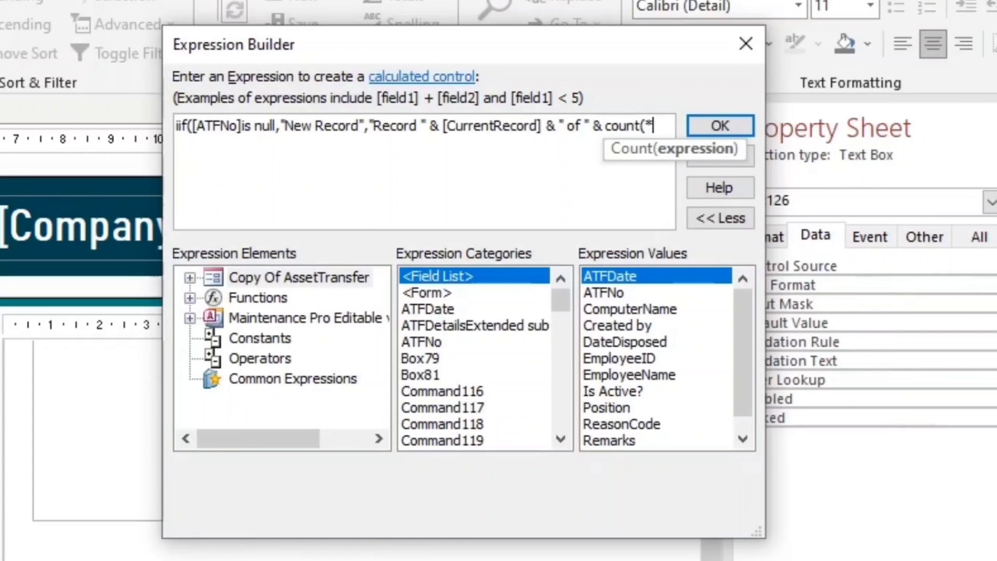
text()))
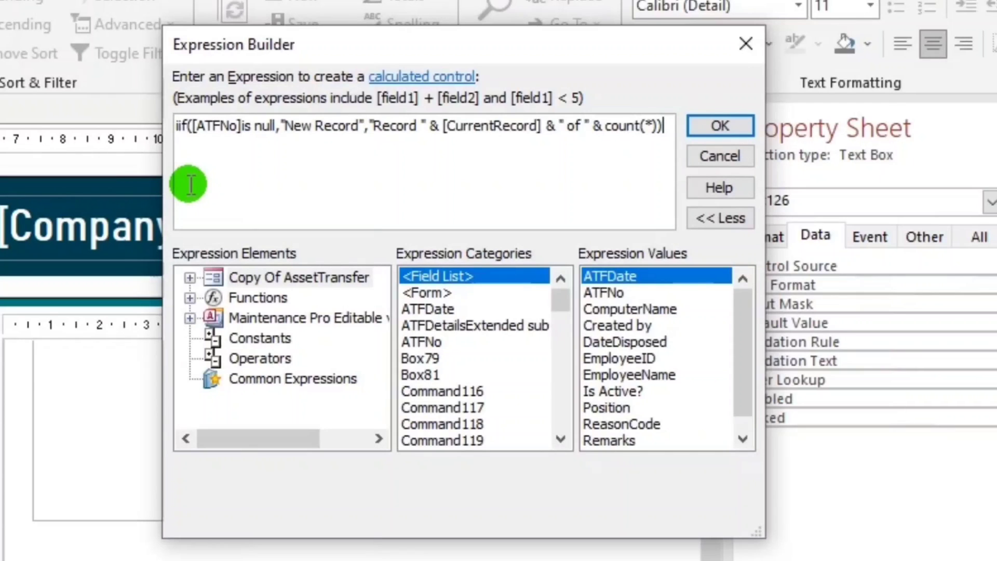
click(720, 126)
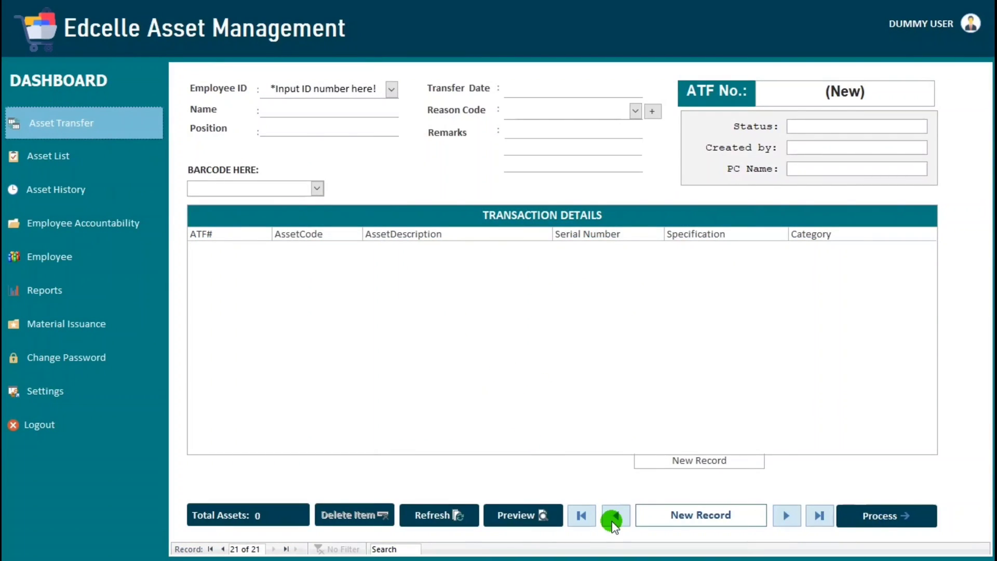
- Step back through saved transfers to check the counter, reaching Record 17 of 20
click(615, 516)
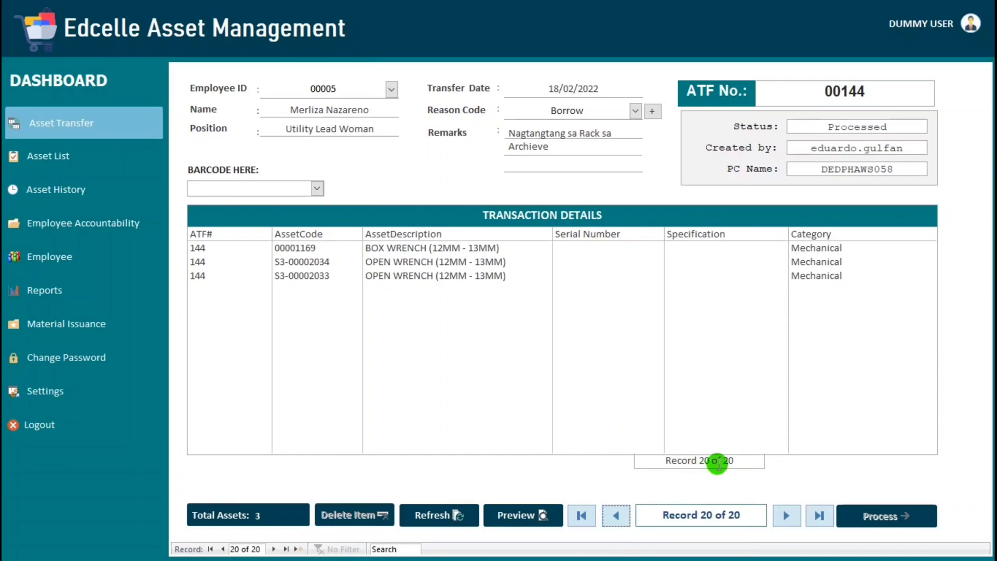
click(615, 515)
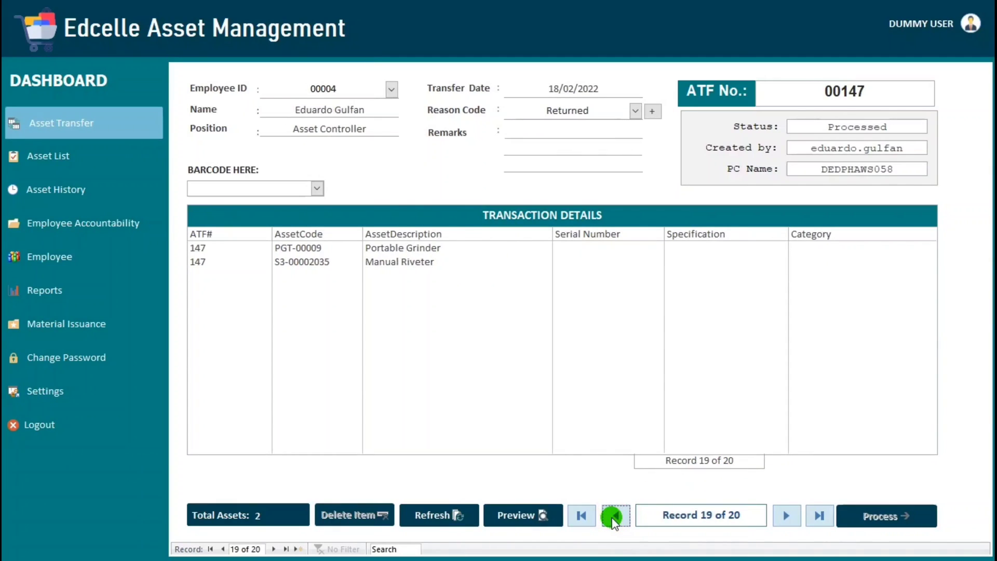
click(615, 515)
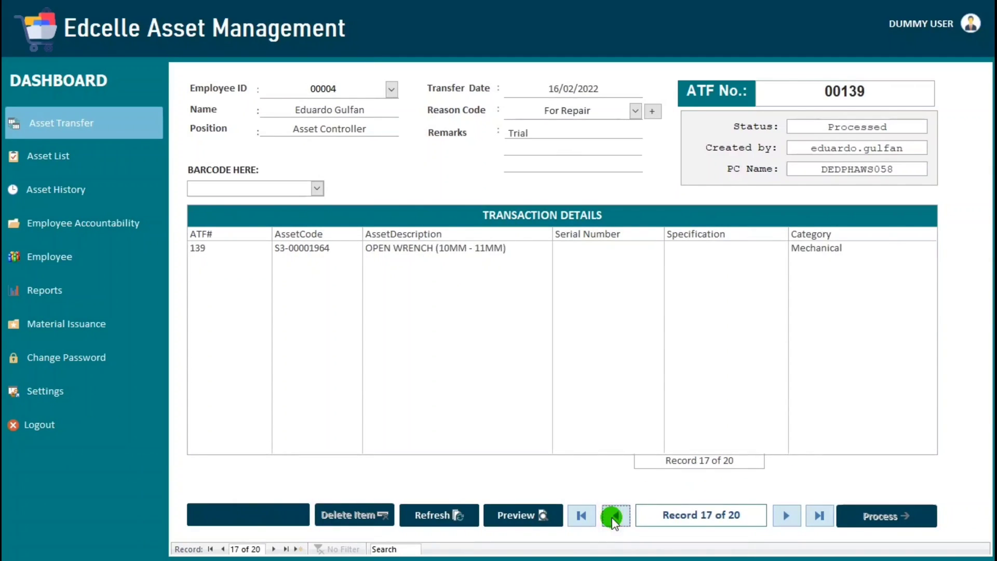